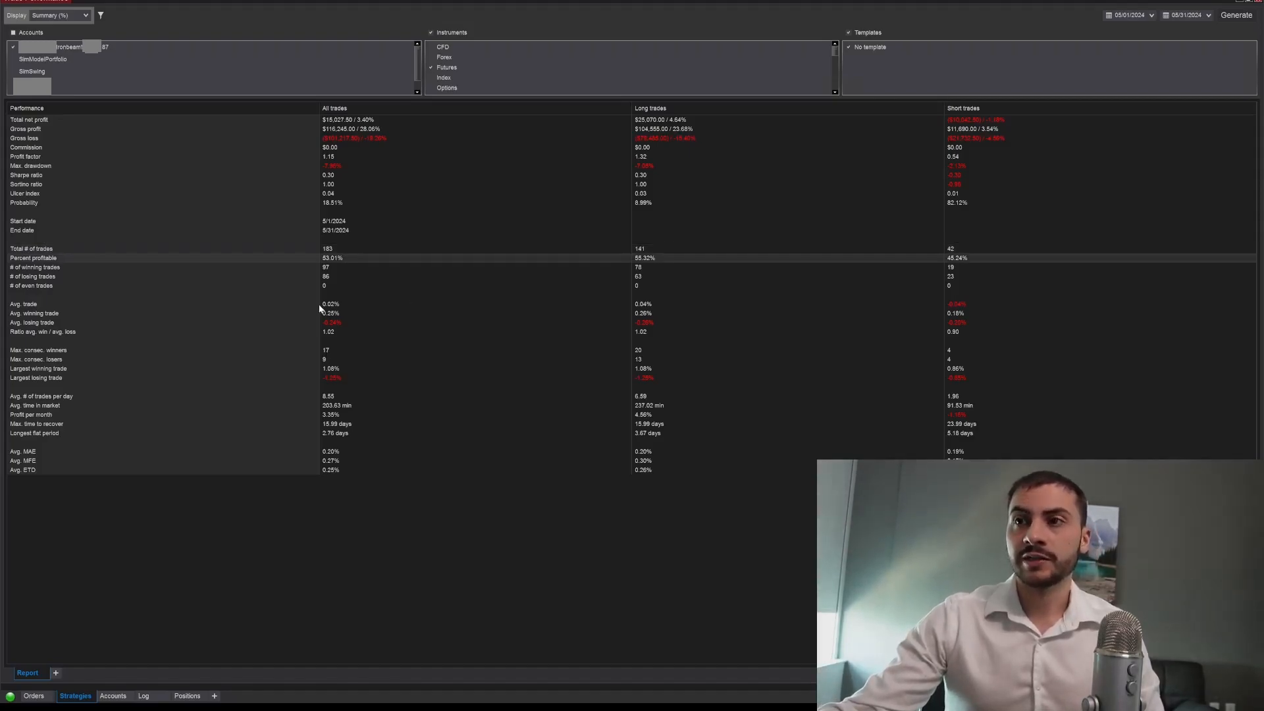
mouse_move(144, 261)
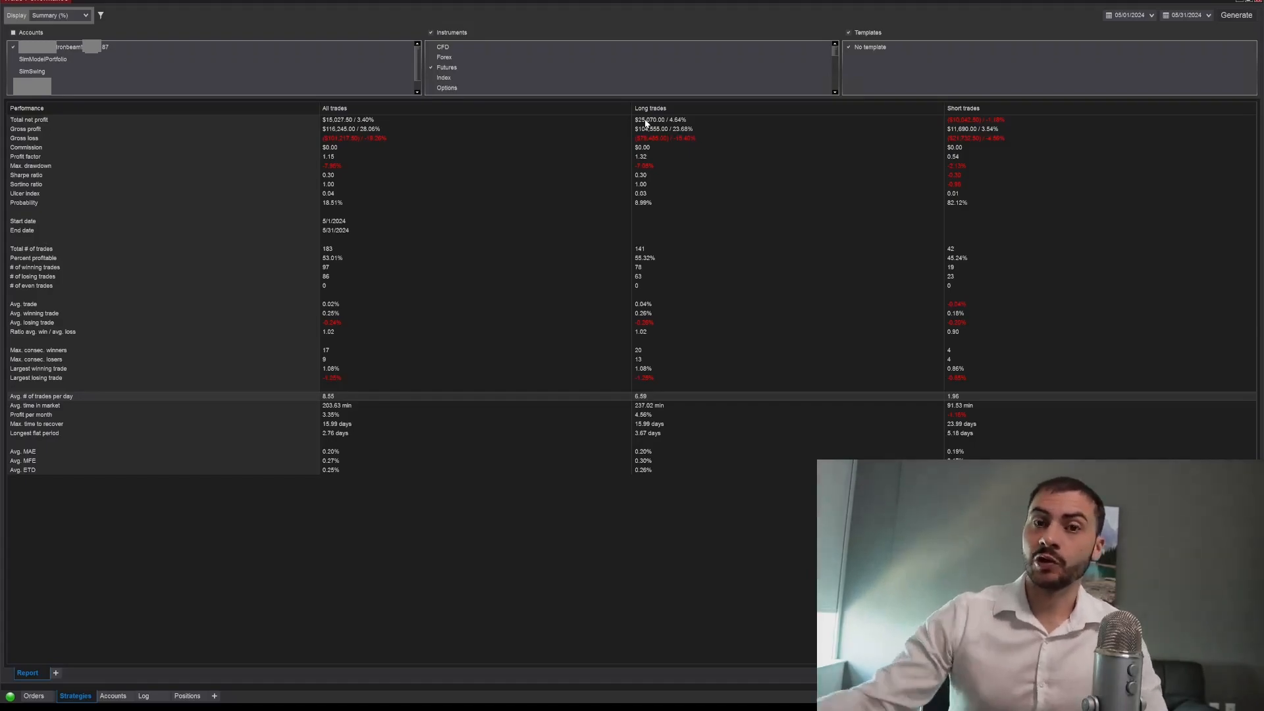
mouse_move(788, 191)
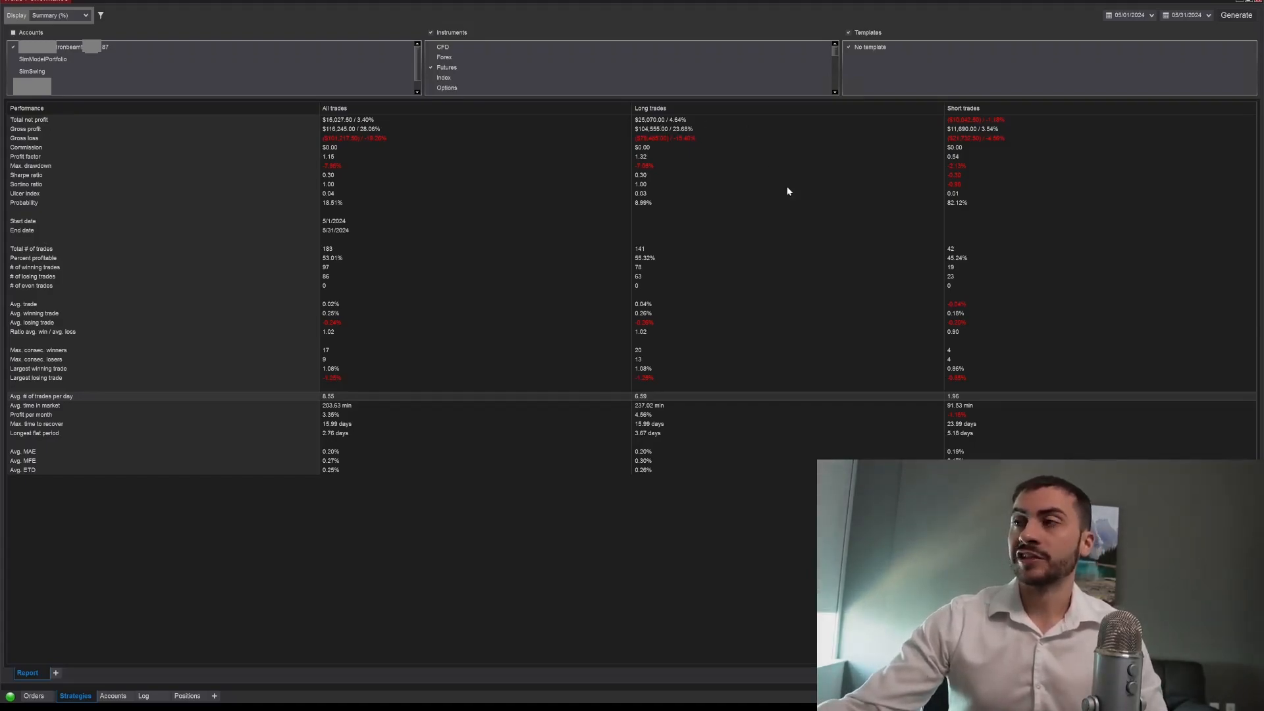
mouse_move(1000, 127)
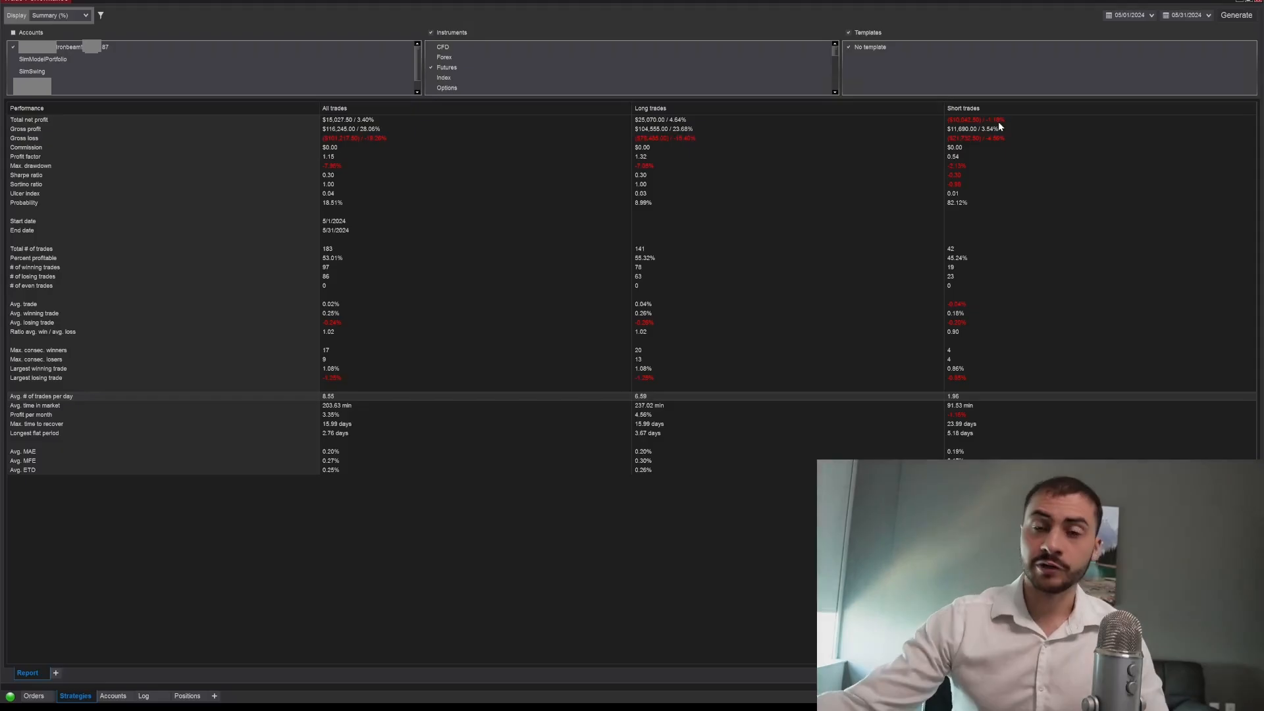
- View the NQ1! NASDAQ 100 E-mini futures chart on the 1M timeframe in TradingView
left_click(228, 669)
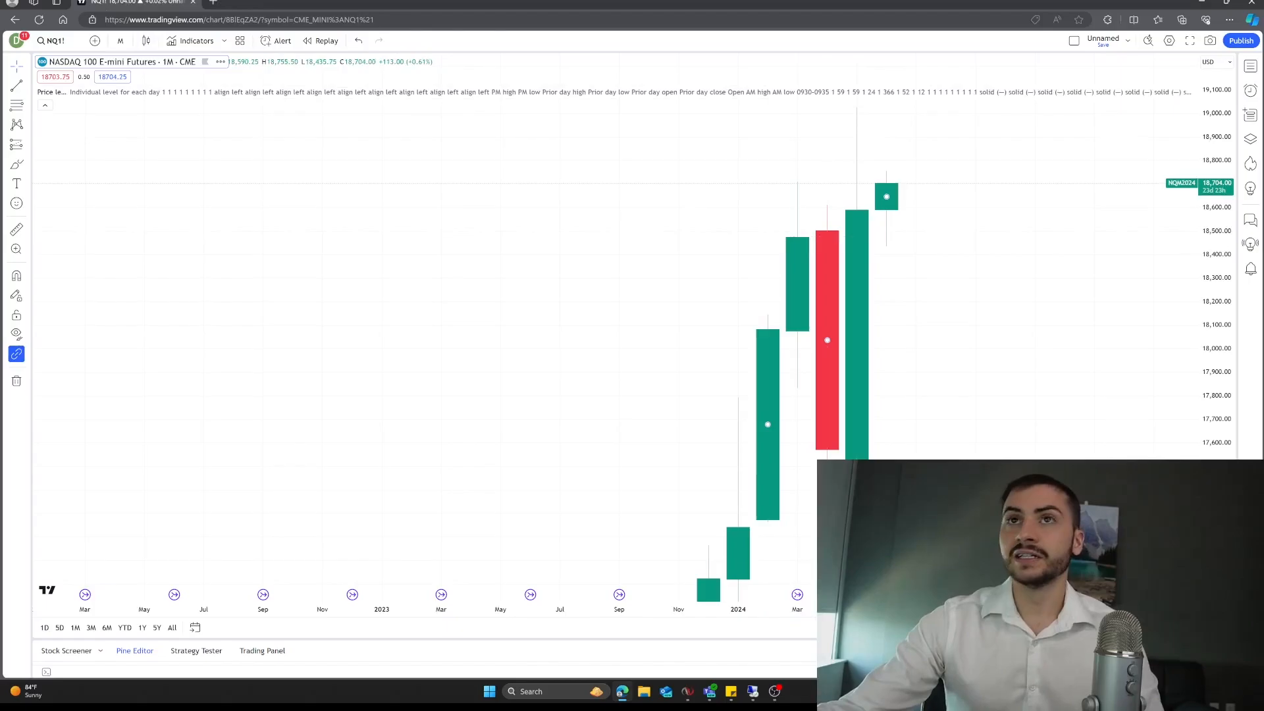
- Load the ES1! S&P 500 E-mini futures monthly chart via the symbol search
type("ES")
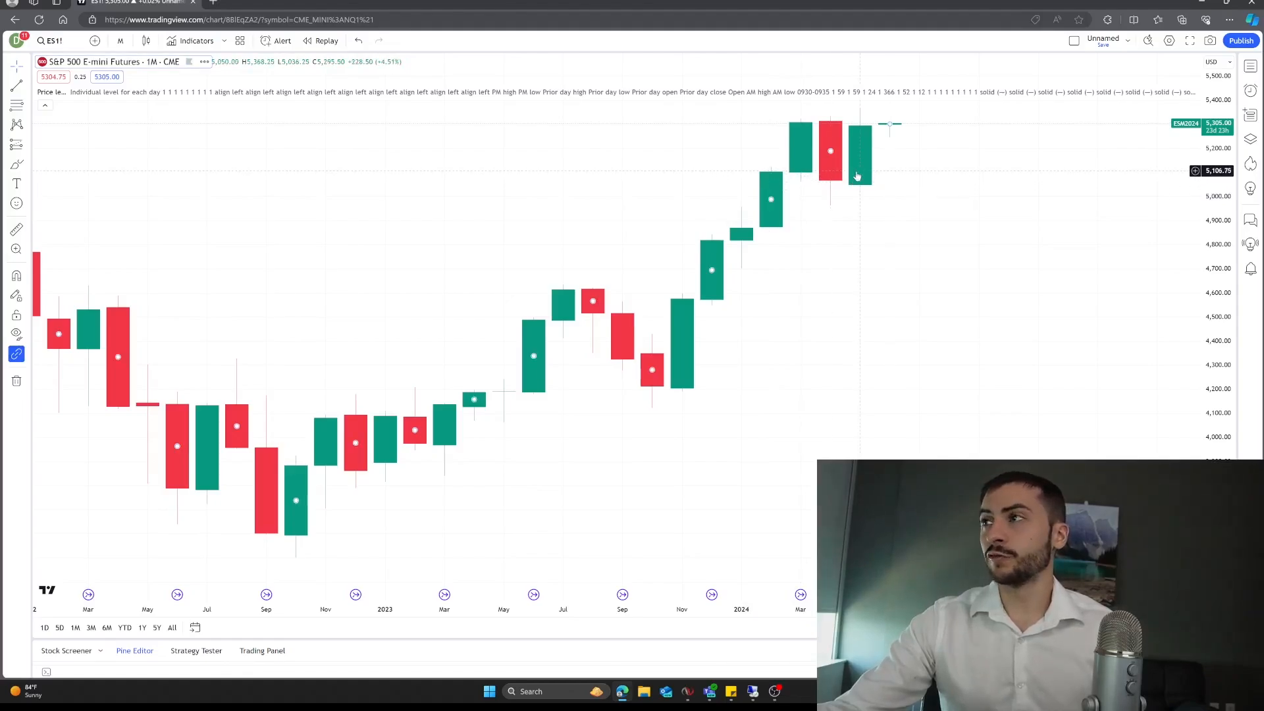
mouse_move(859, 167)
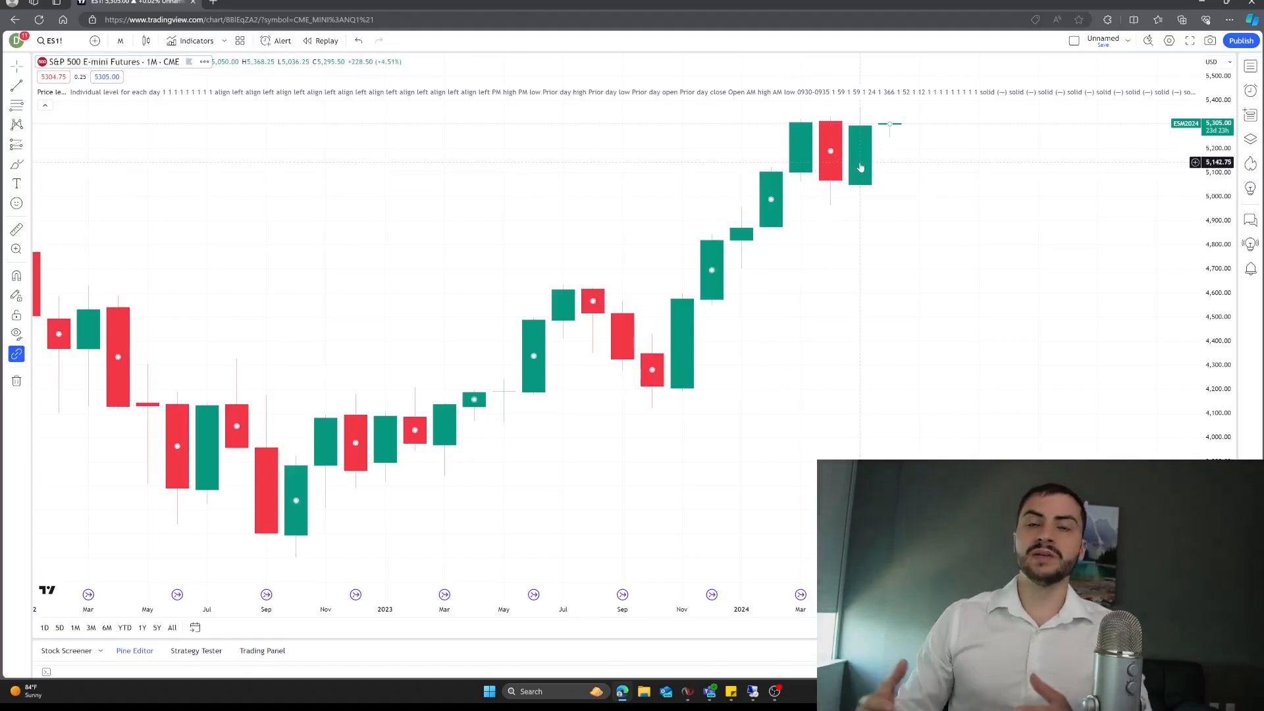